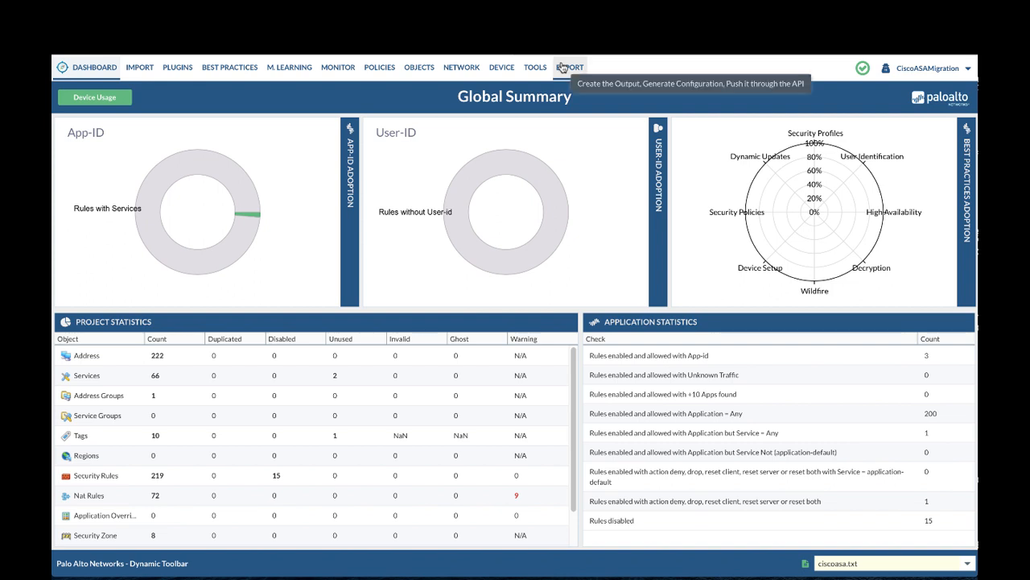
- Reveal the base configuration's device, vsys1, shared and network entries on the export page
click(571, 67)
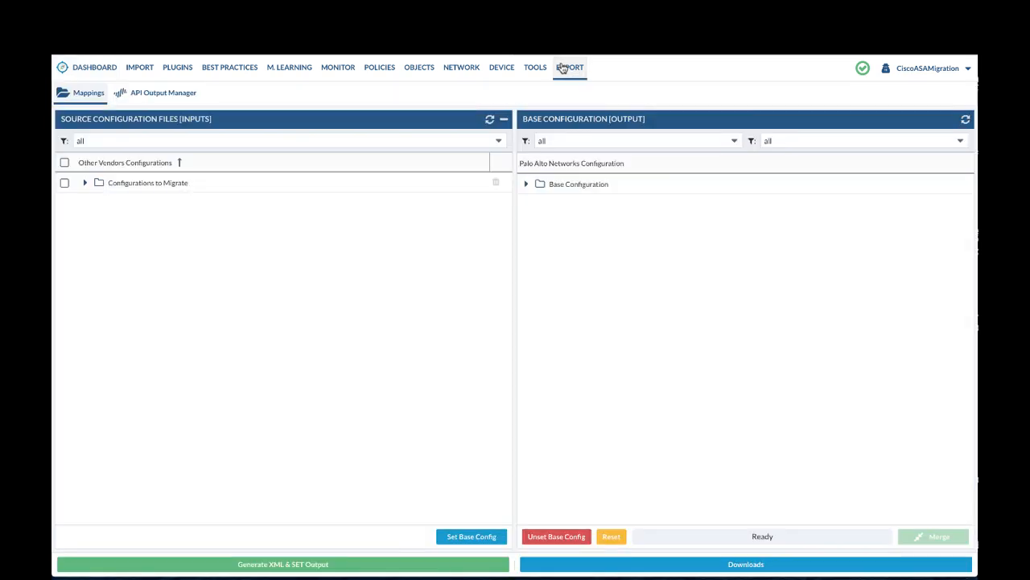
click(526, 184)
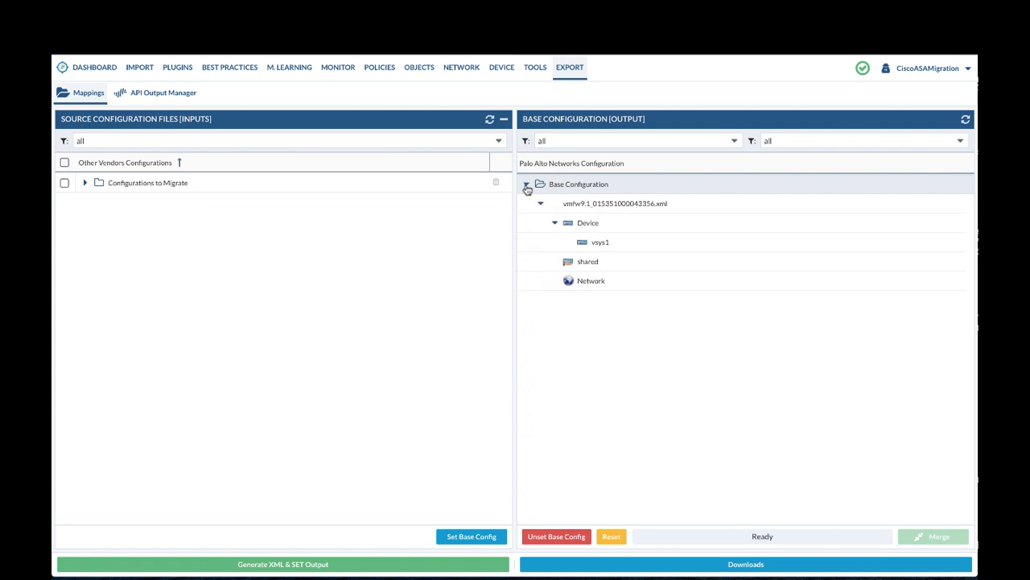
click(527, 184)
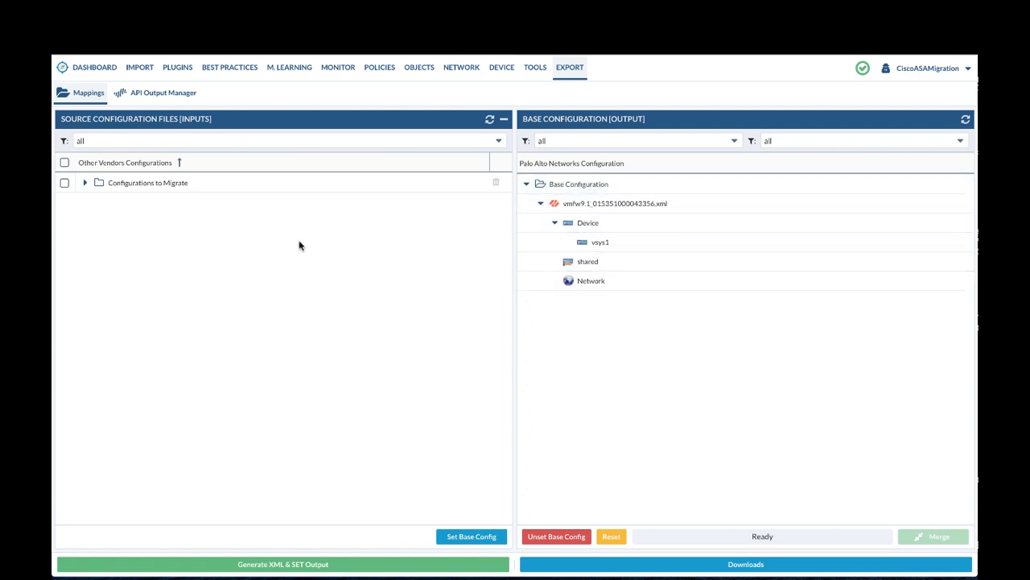
- Drag the ciscoasa.txt Network section, interfaces and virtual routers, onto the base Network node
click(84, 182)
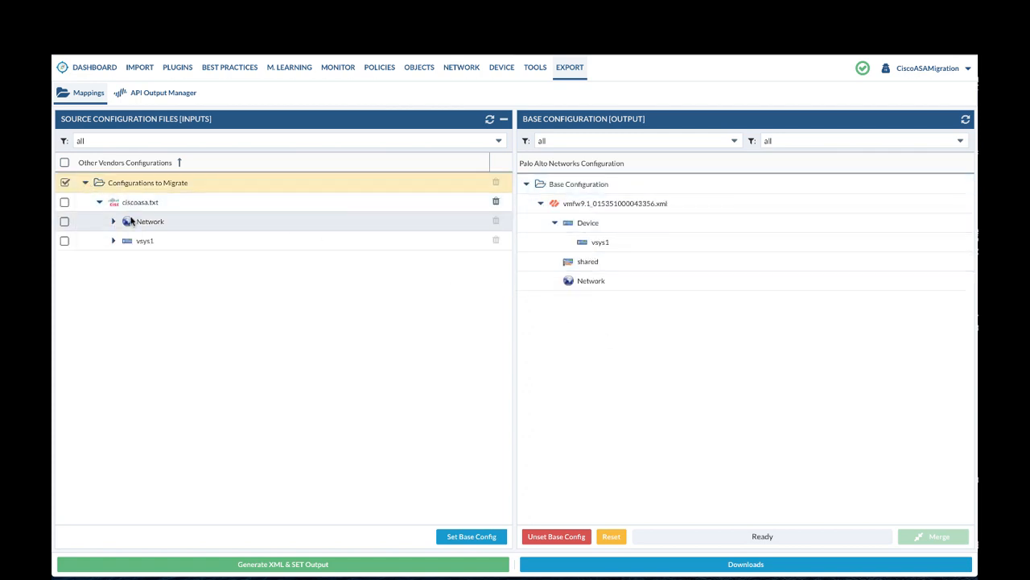
mouse_move(142, 289)
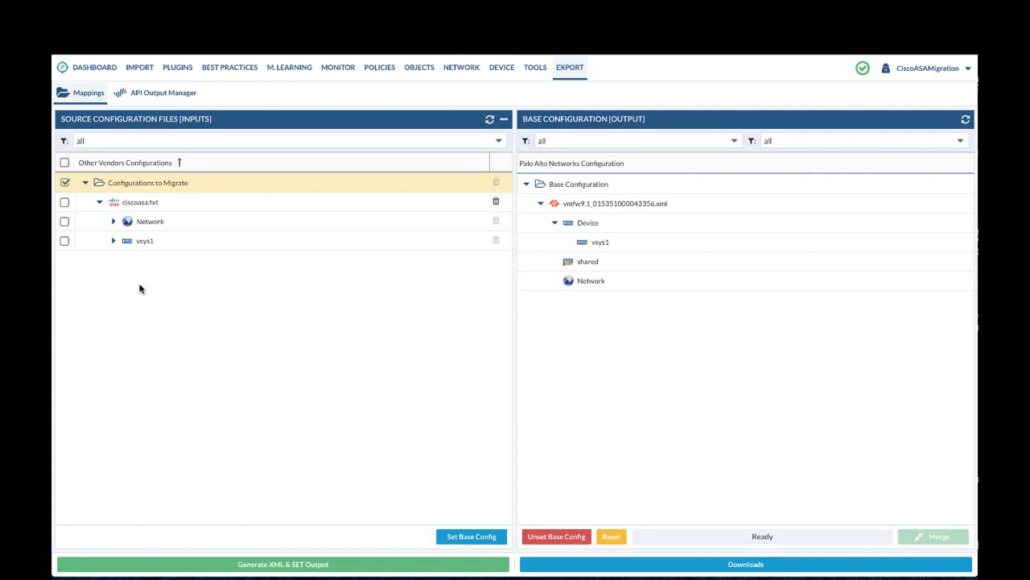
click(112, 222)
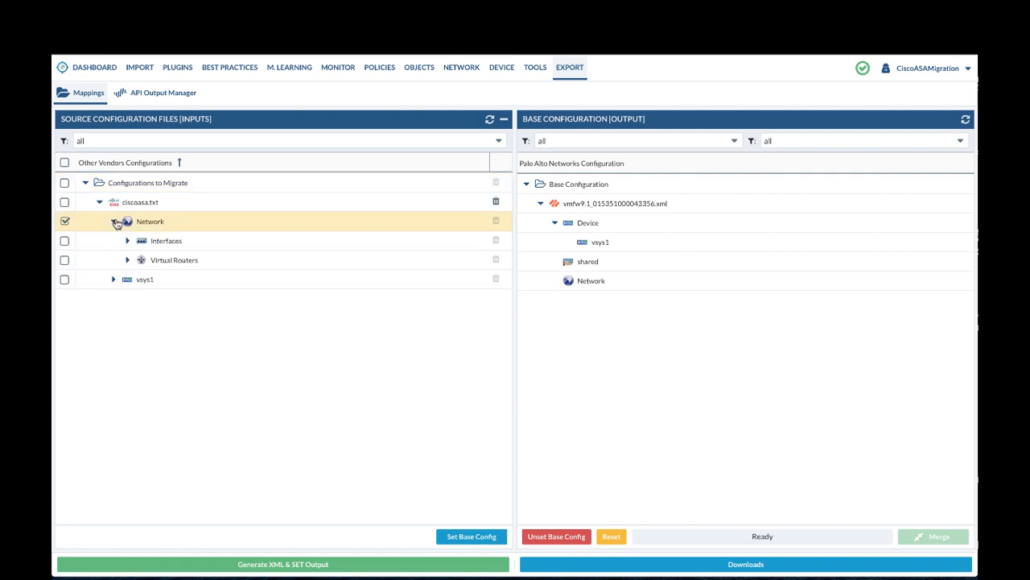
click(64, 240)
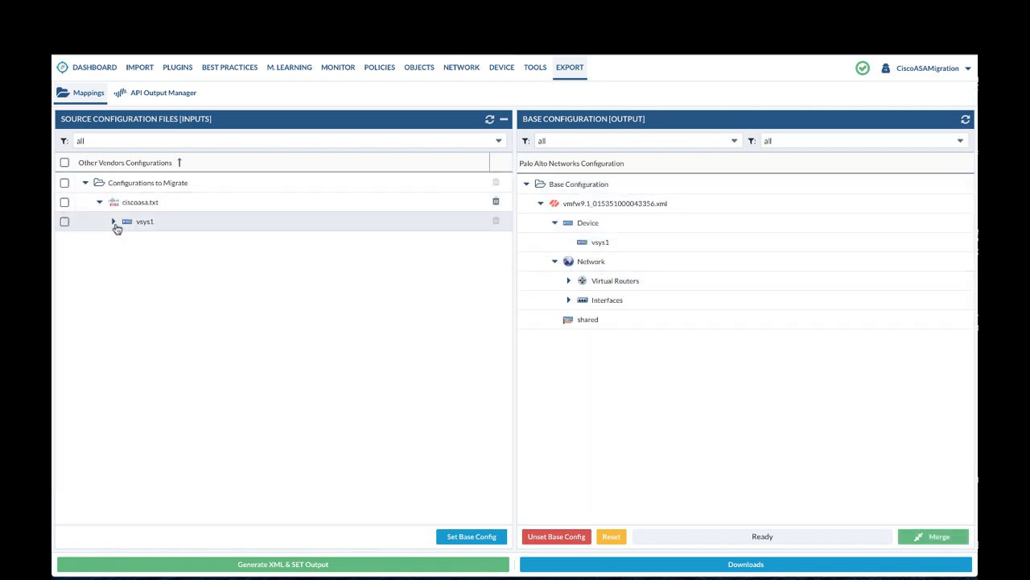
- Move the source vsys1 Objects, Policies and Zones onto the base configuration's vsys1
click(114, 223)
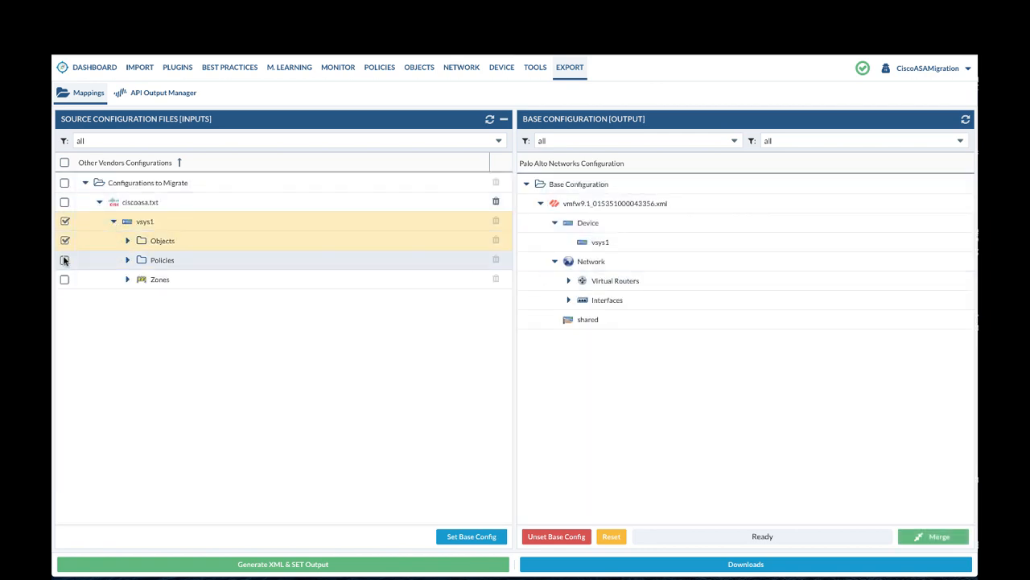
click(64, 259)
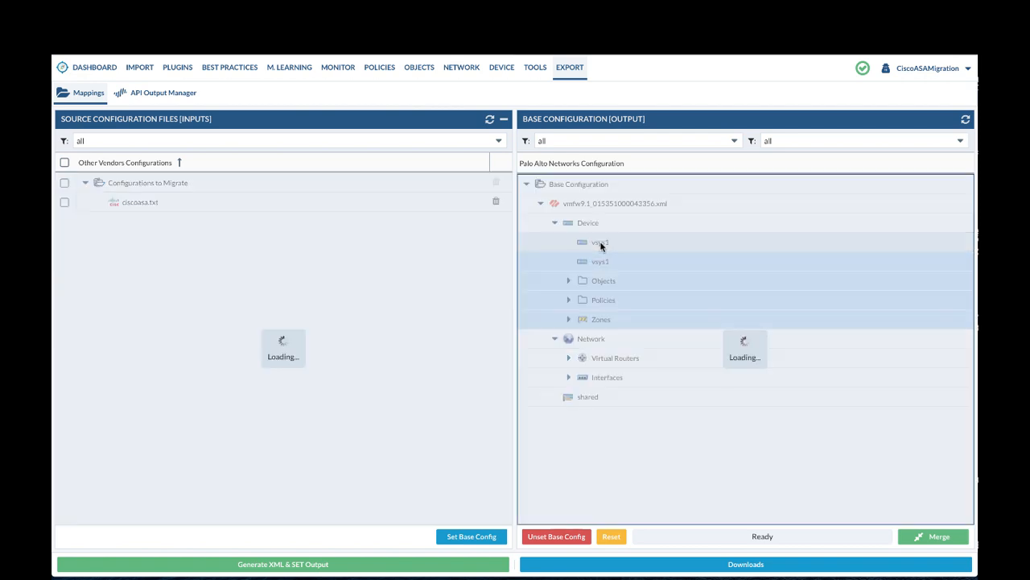
click(599, 242)
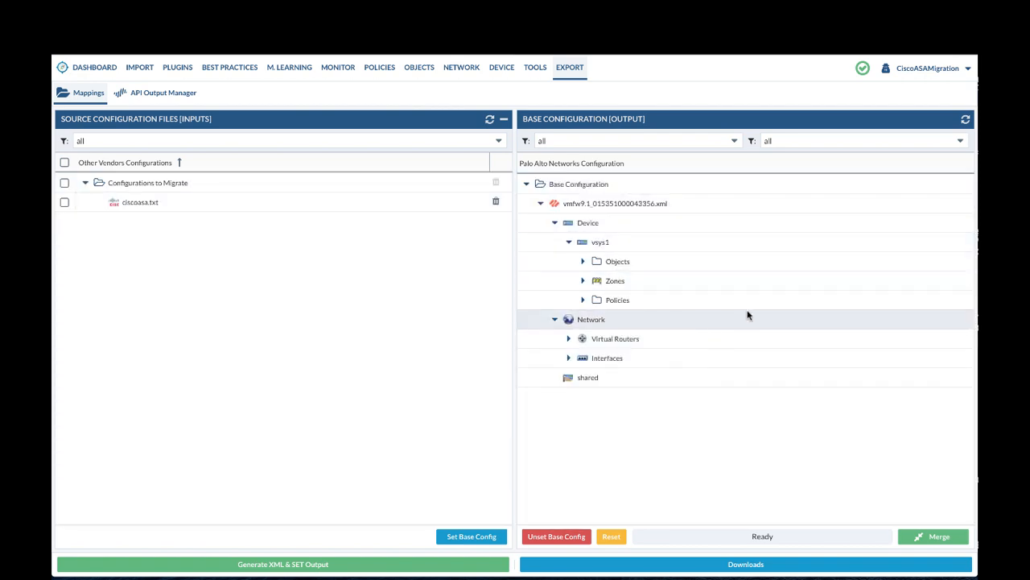
mouse_move(753, 327)
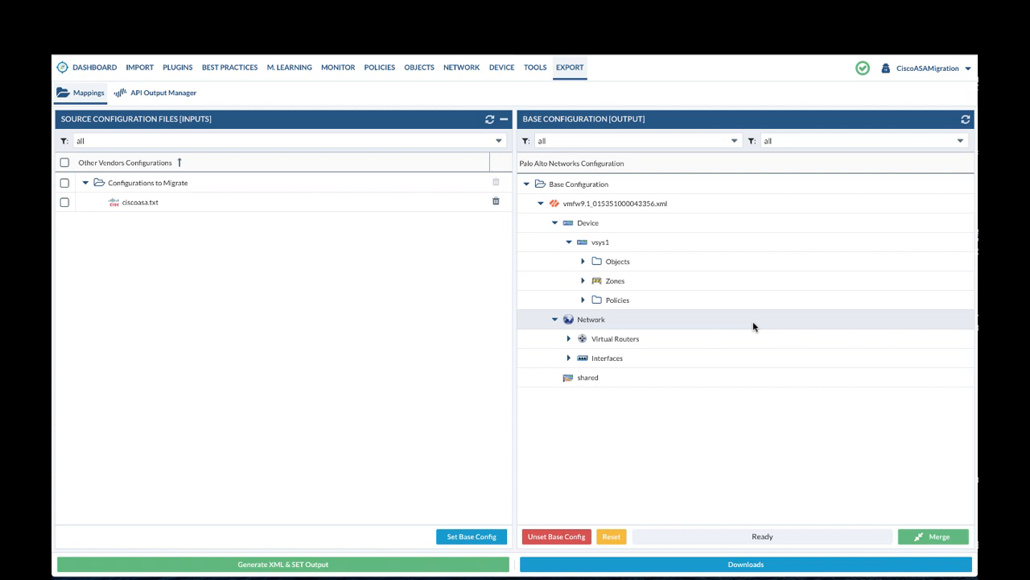
- Run Merge on the mapped Cisco ASA configuration until Merge Complete appears
click(933, 536)
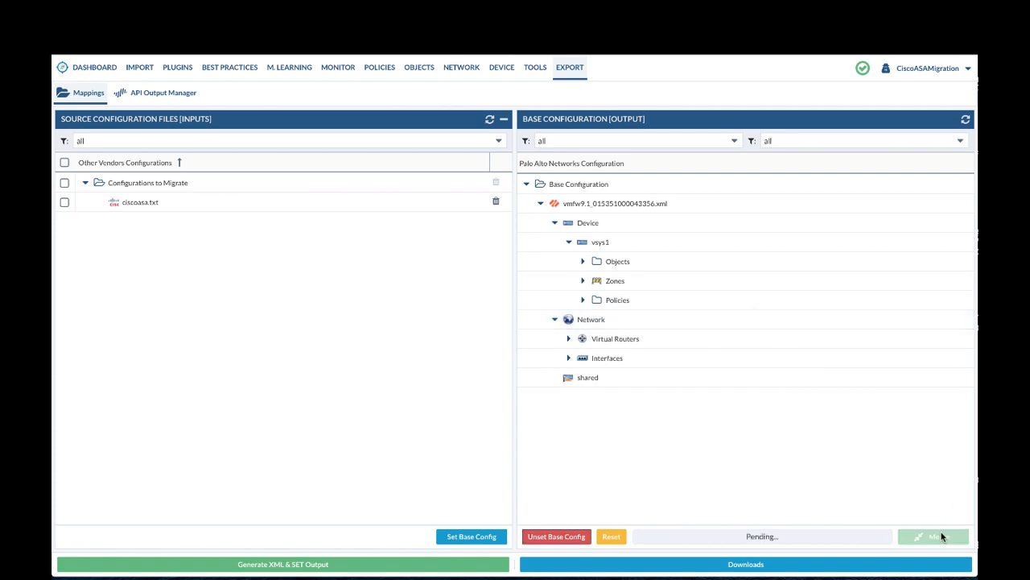
mouse_move(754, 448)
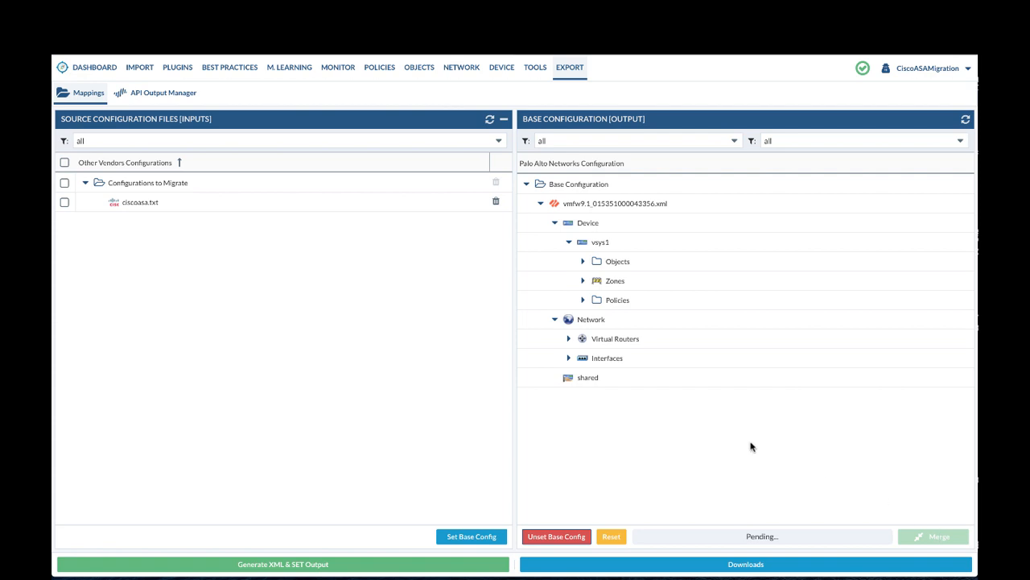
click(933, 536)
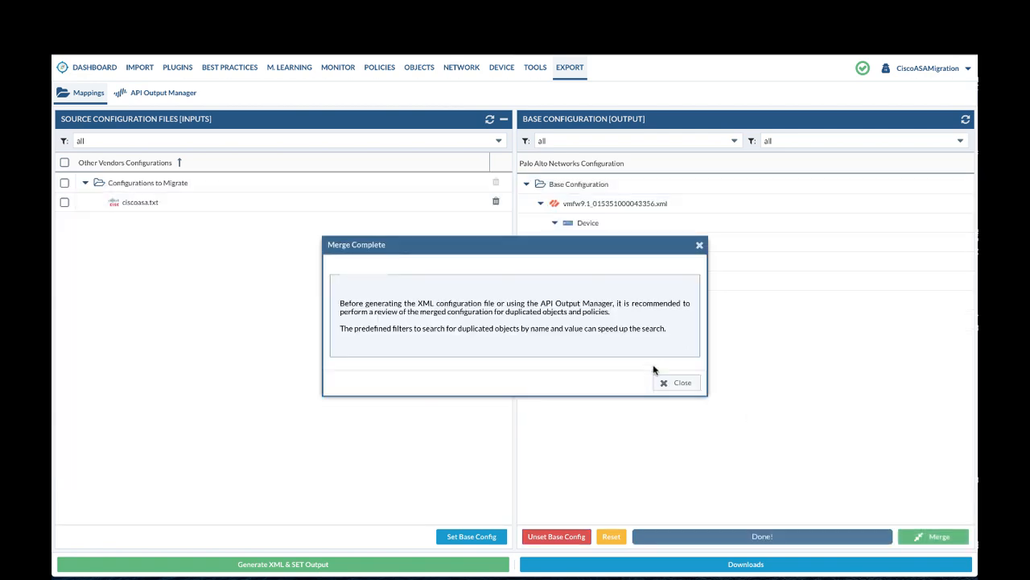
- Close the merge notice and generate the MT-CiscoASAMigration XML and zip downloads
click(676, 383)
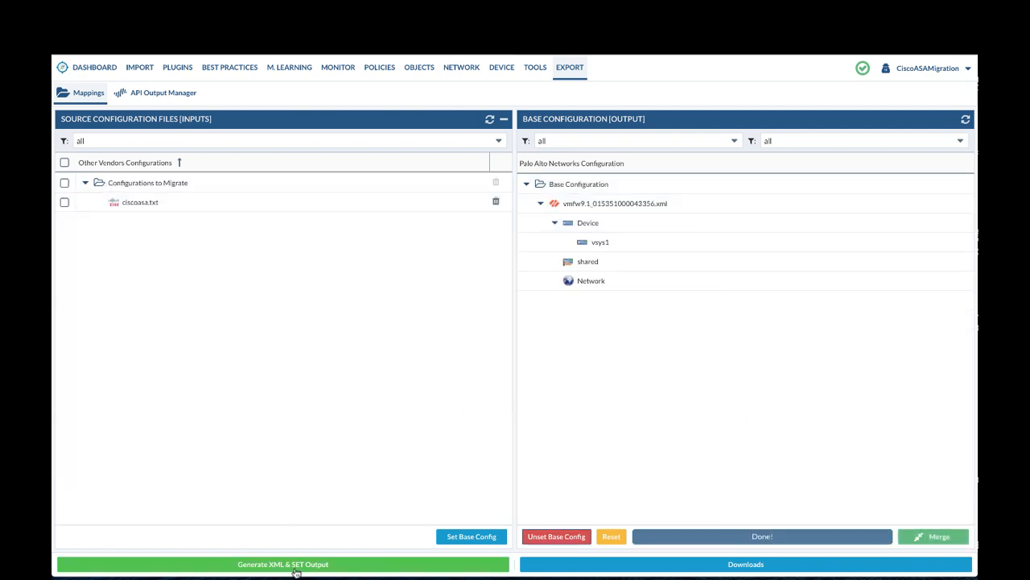
click(284, 563)
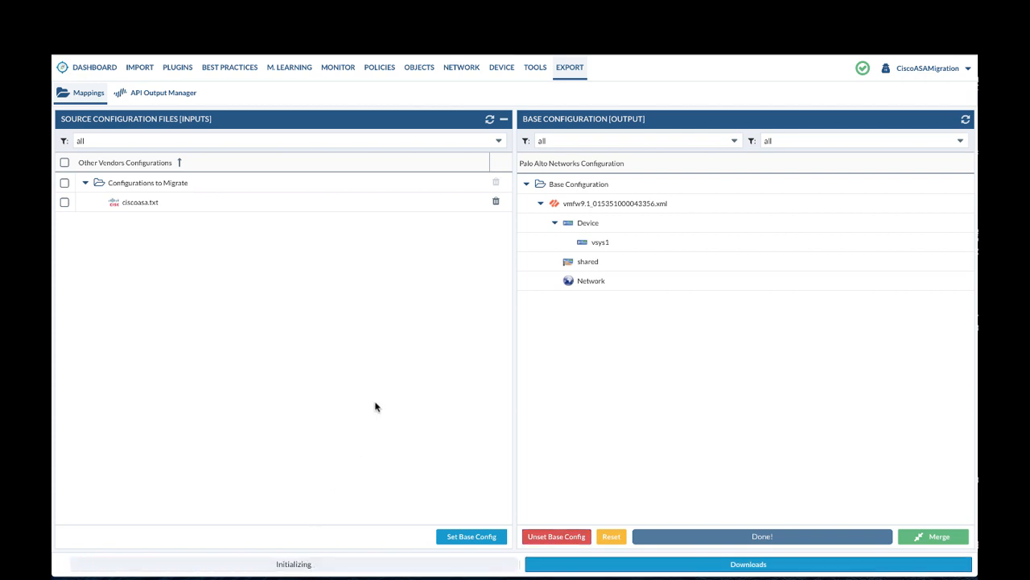
click(747, 564)
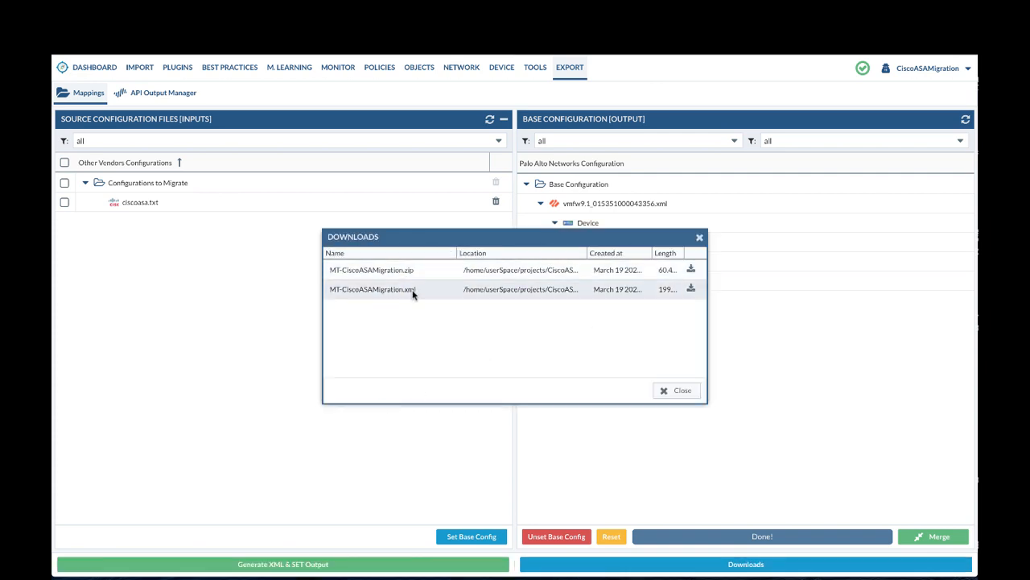
mouse_move(690, 290)
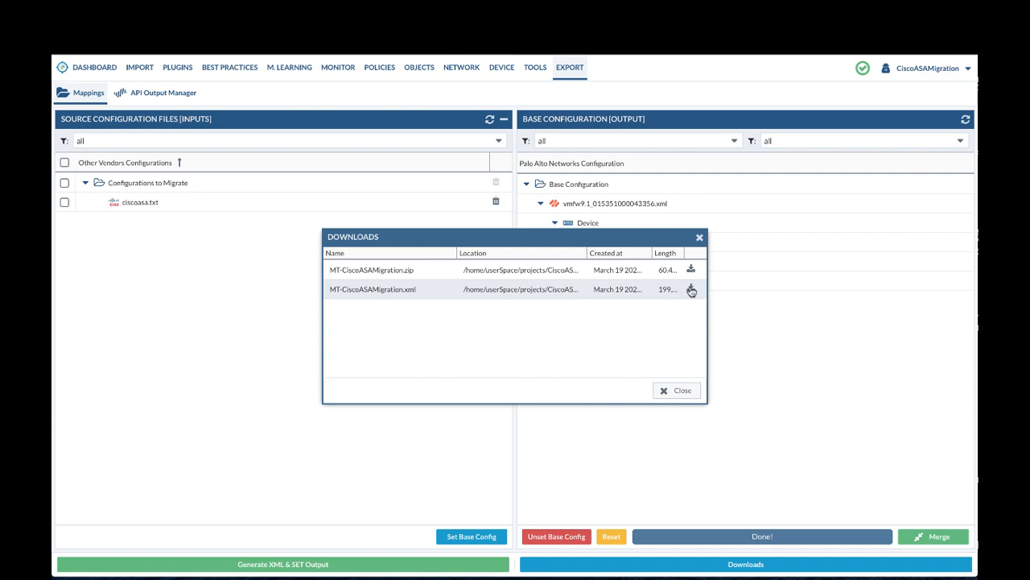
mouse_move(582, 356)
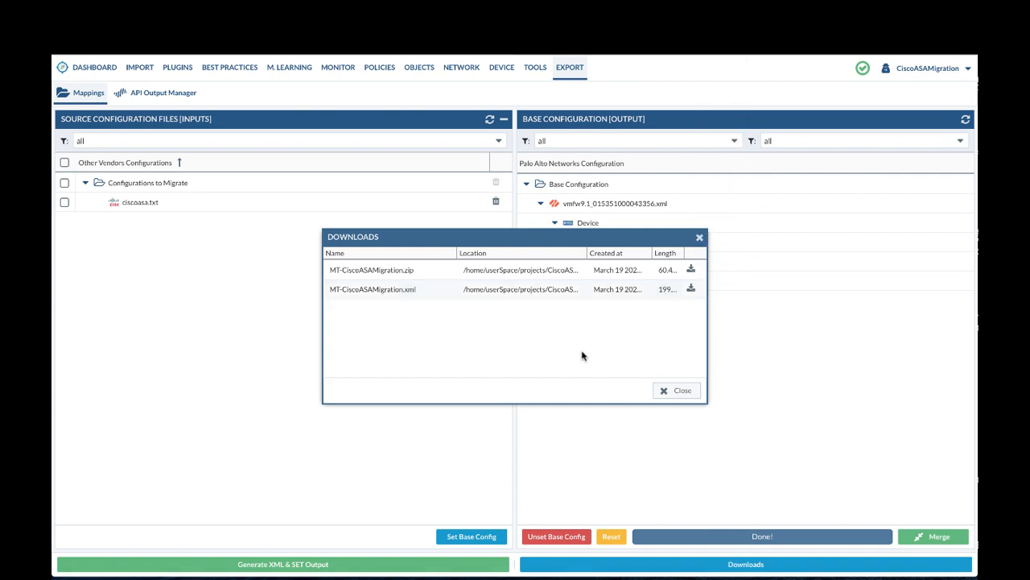